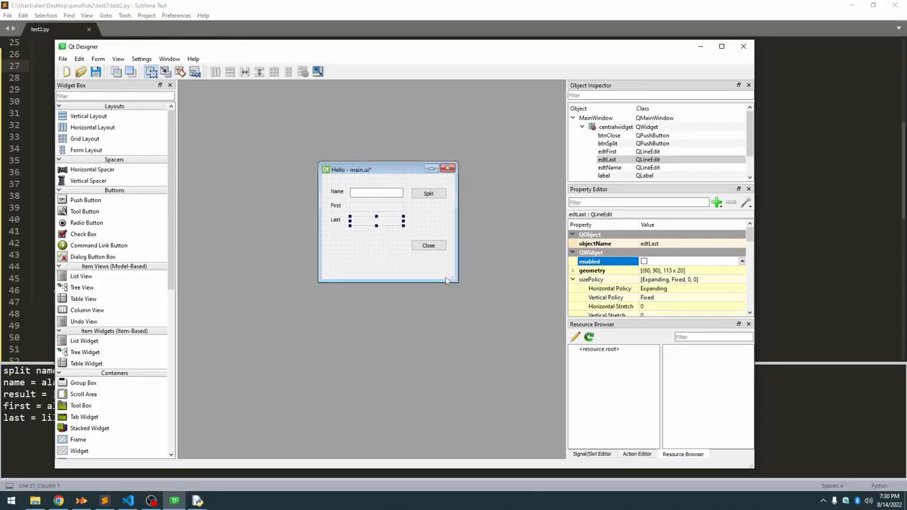
- Drag the main.ui form window slightly up and left in the Designer workspace
left_click_drag(349, 169, 333, 158)
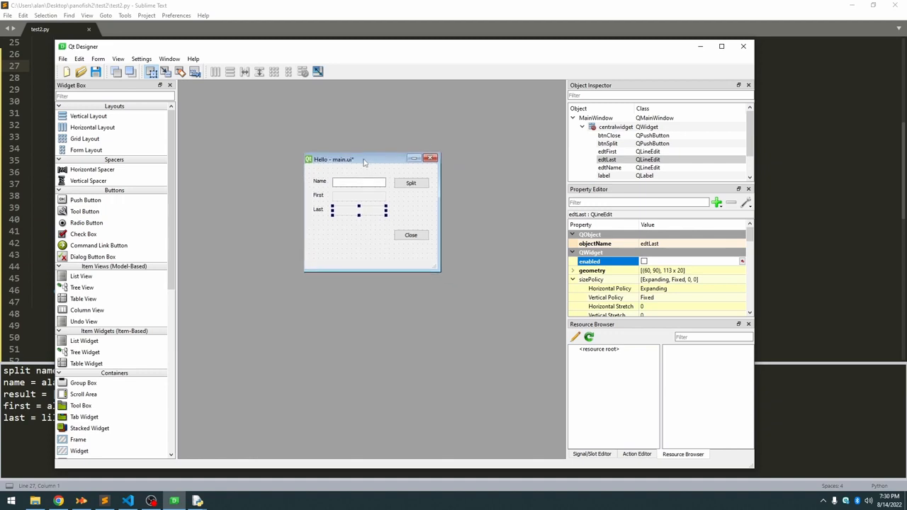